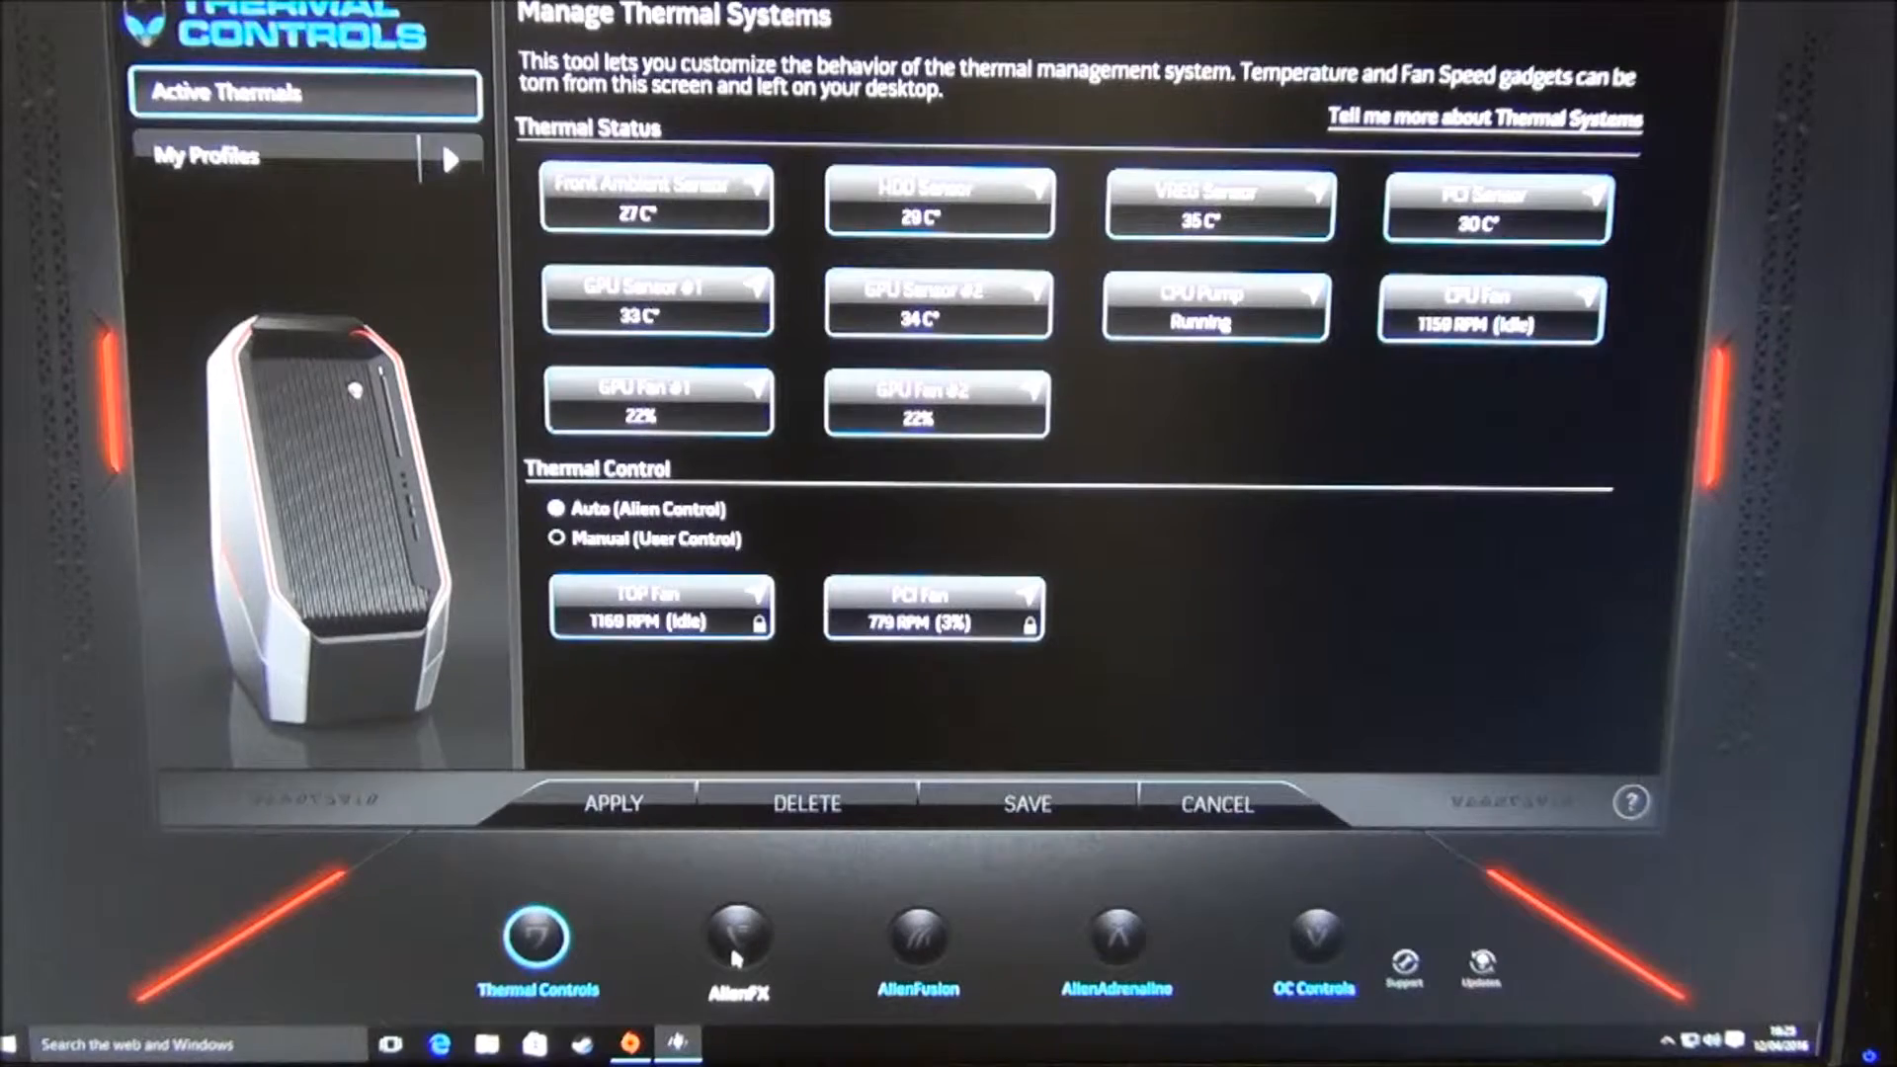
- Leave the thermal overview and switch to the AlienFX lighting module
left_click(737, 941)
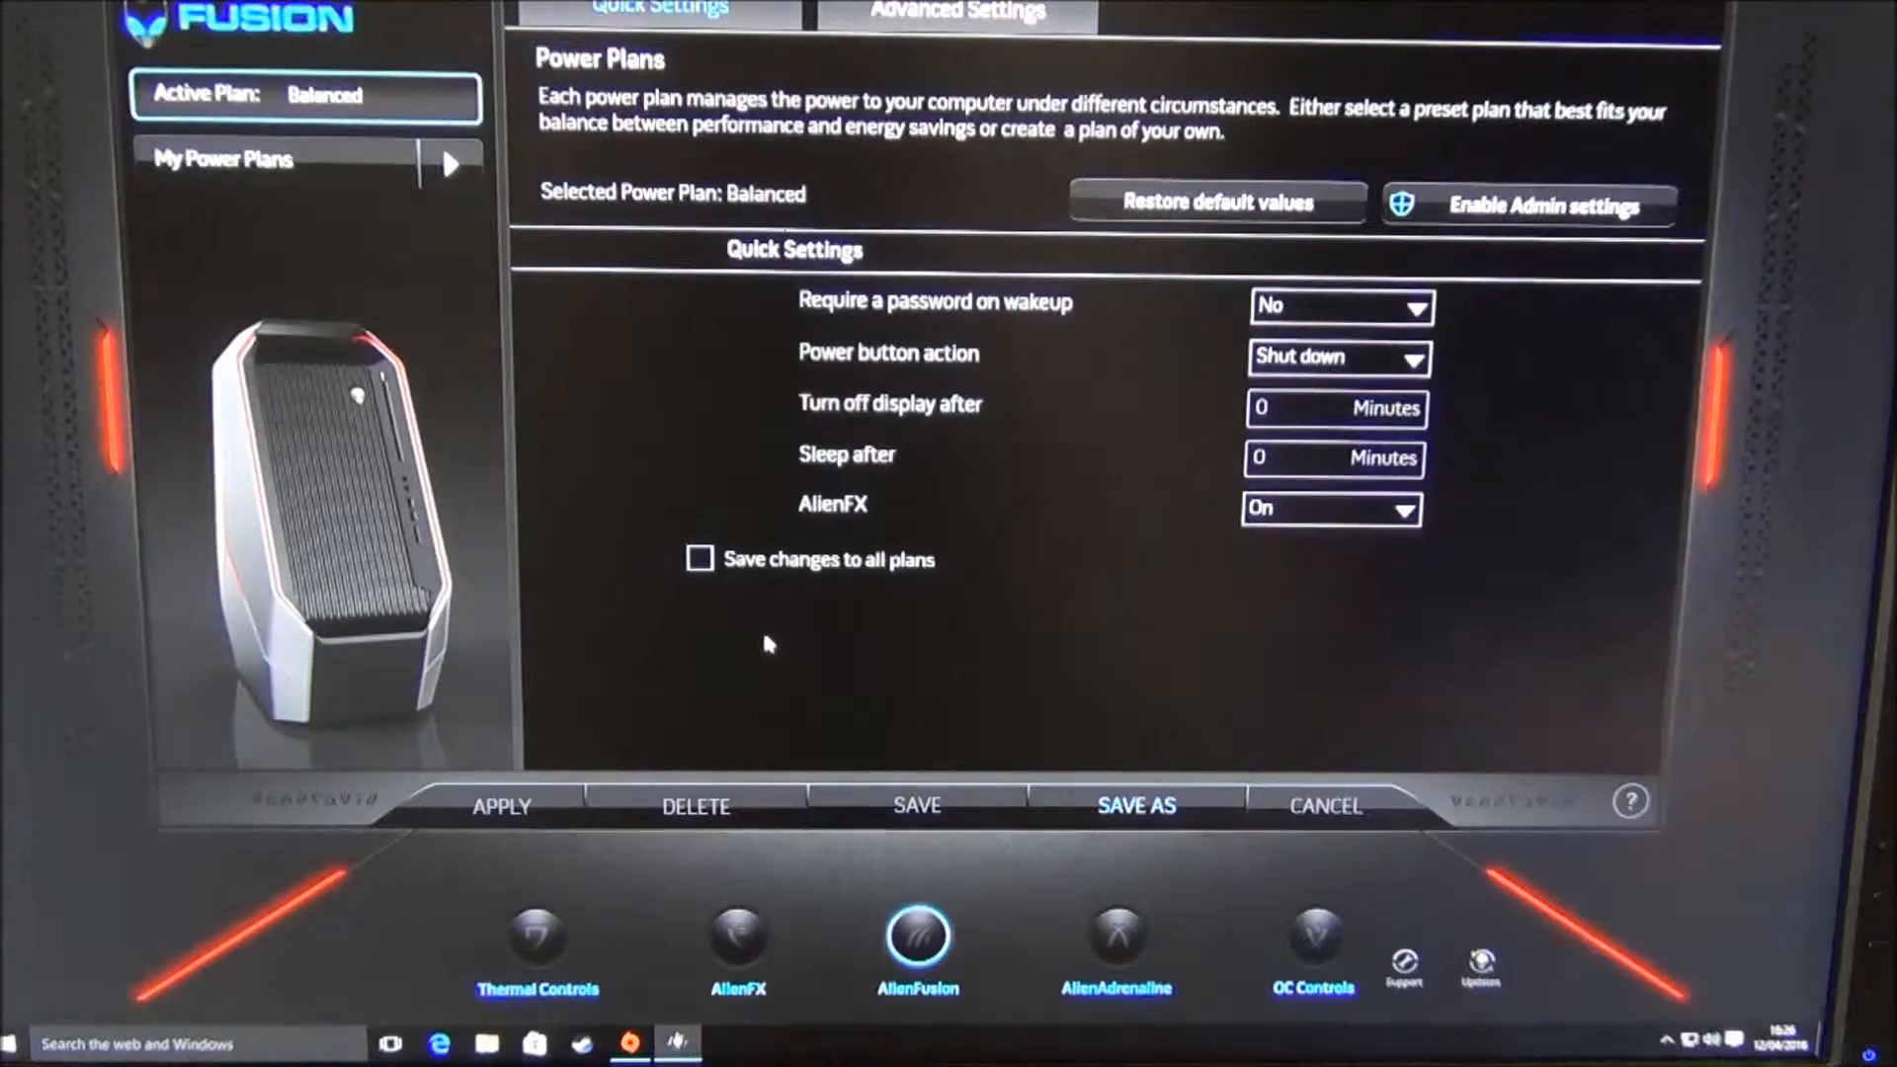
mouse_move(267, 160)
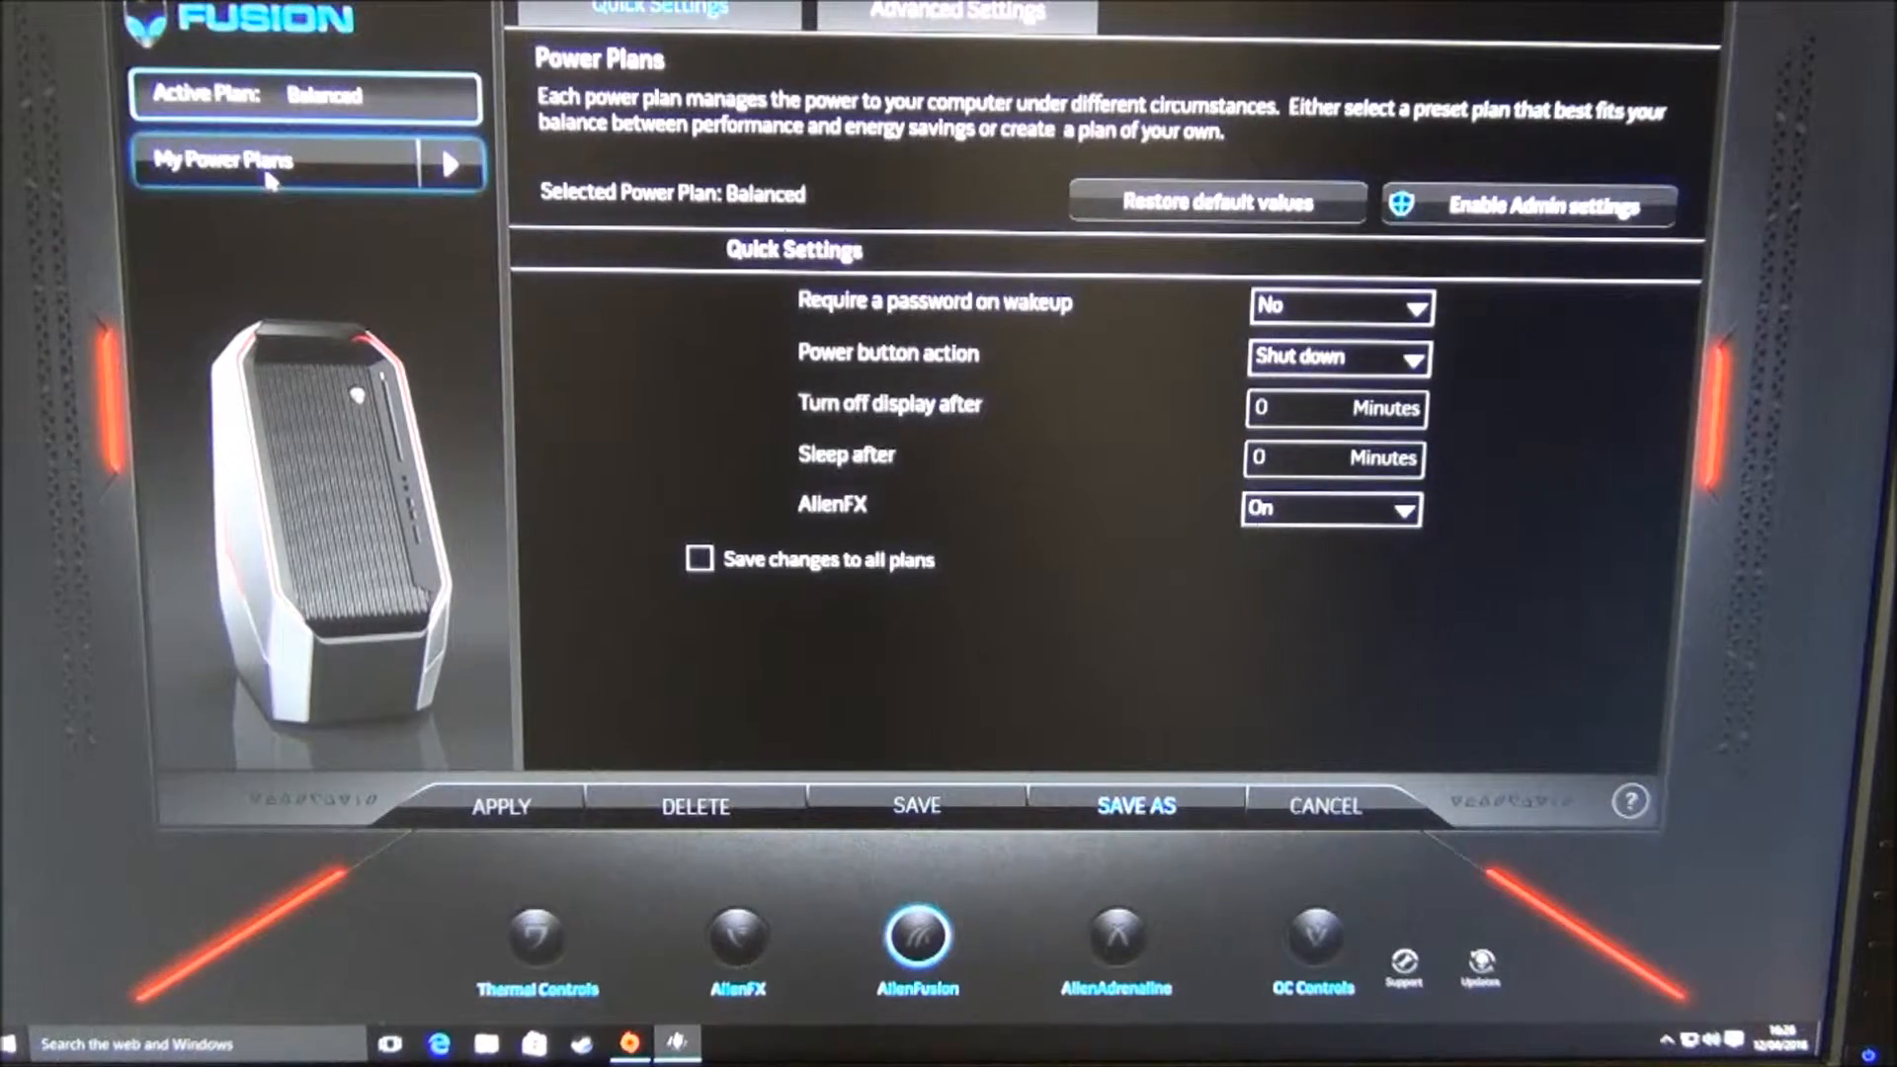
- View the Balanced plan's Advanced Settings categories, then move on to AlienAdrenaline
left_click(959, 12)
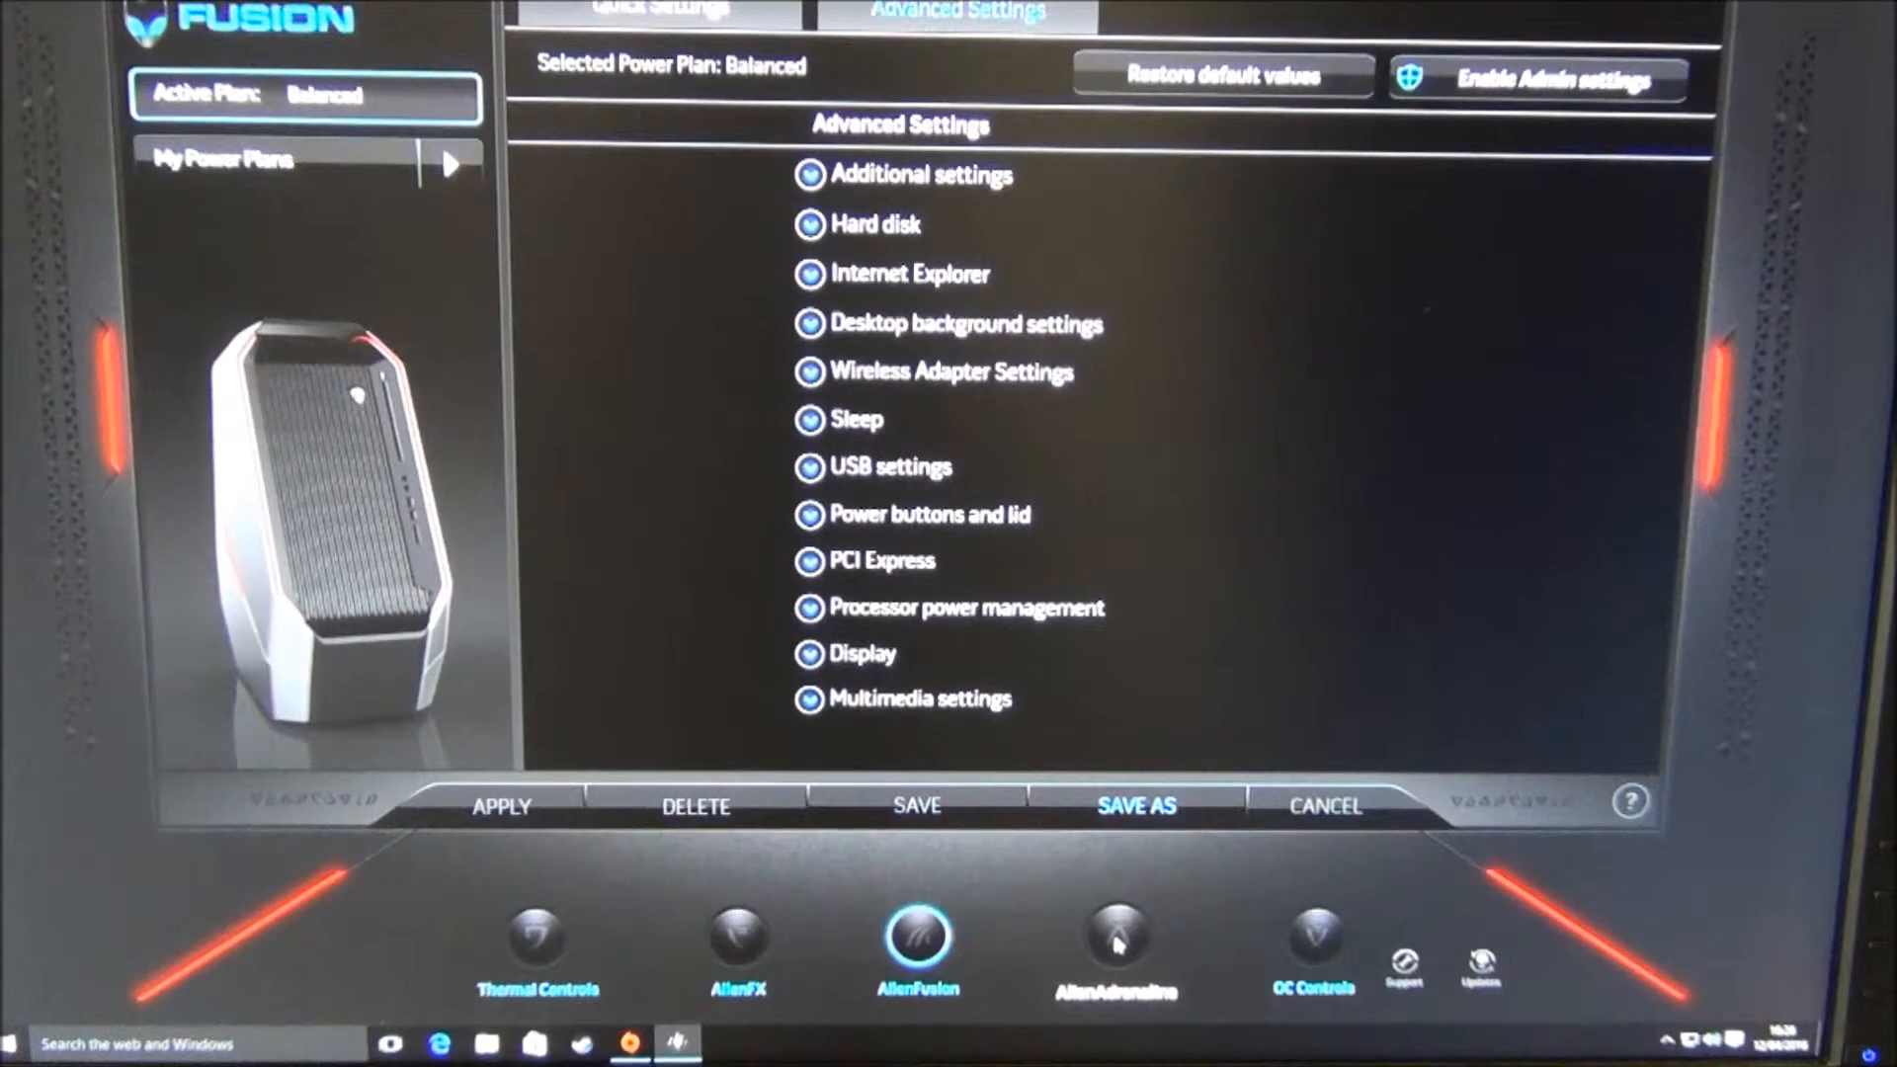
left_click(1115, 941)
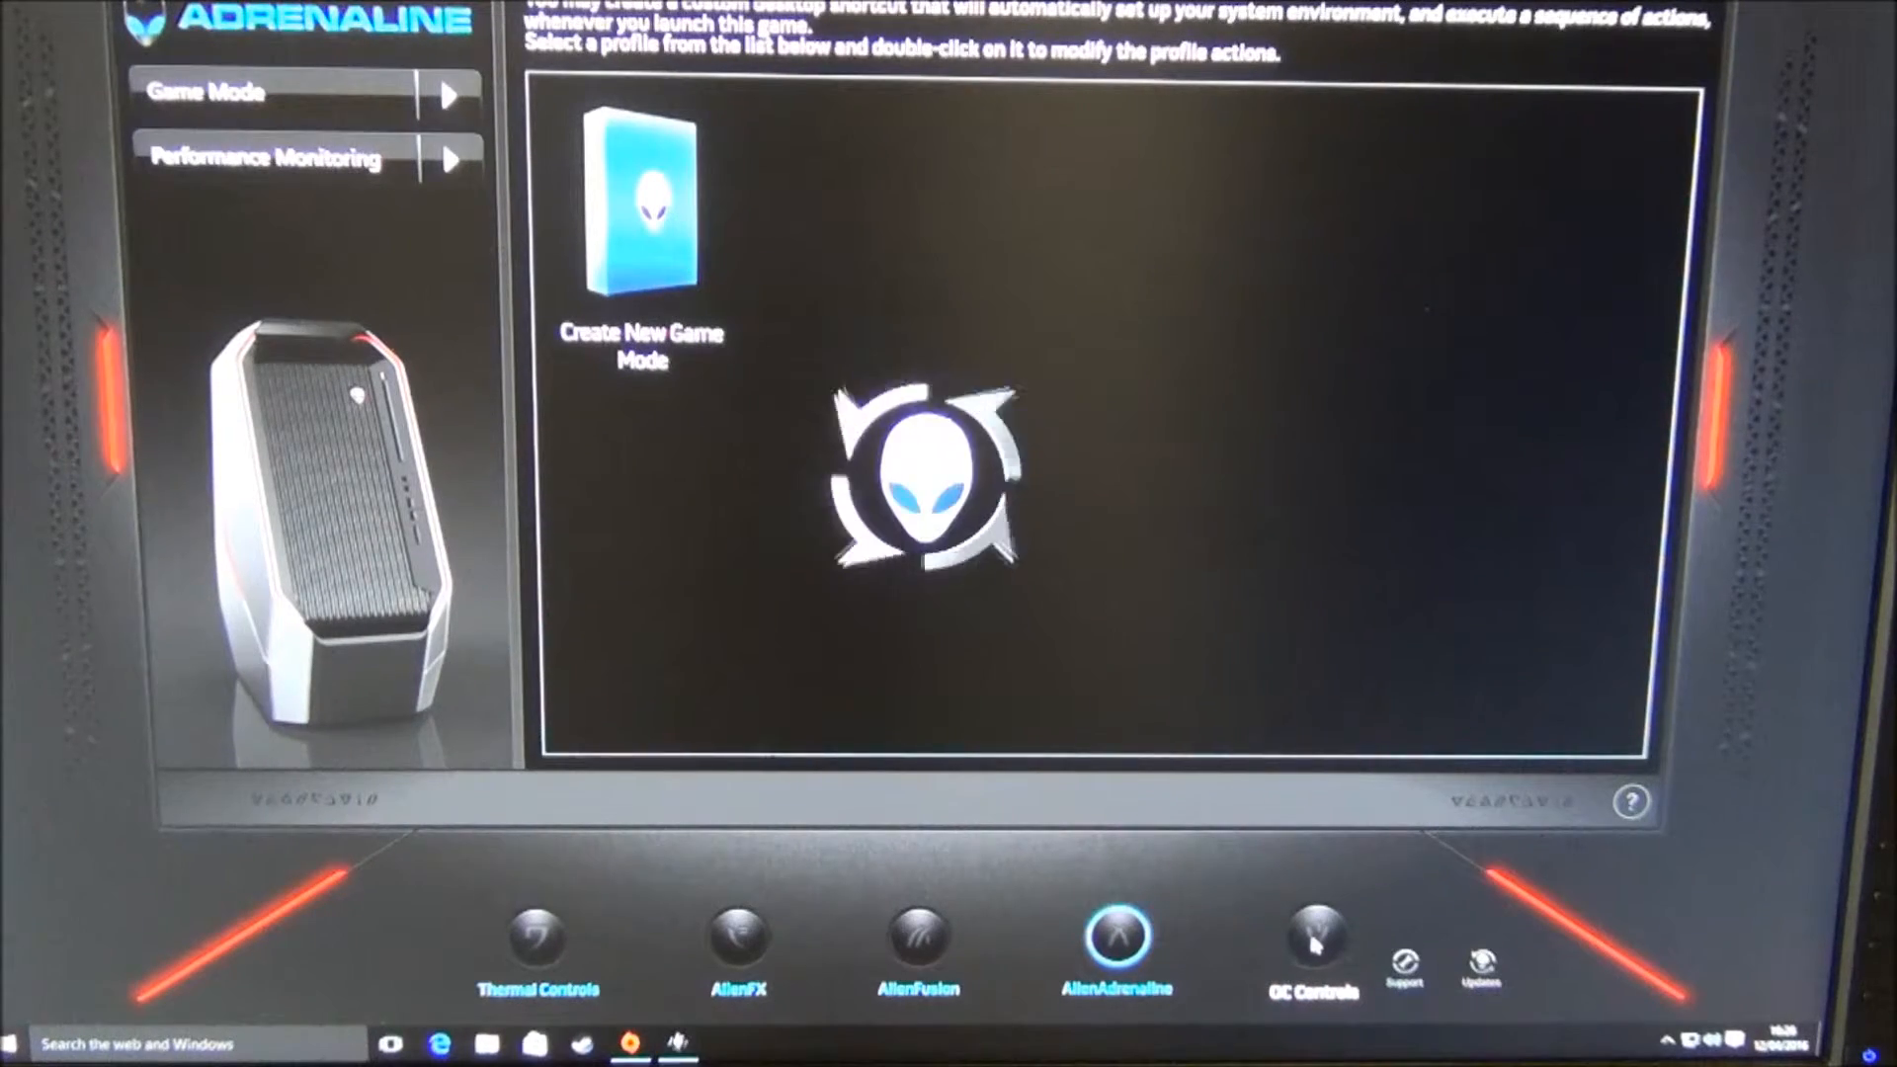
- From the Game Mode page, switch to the OC Controls overclocking module
left_click(1313, 937)
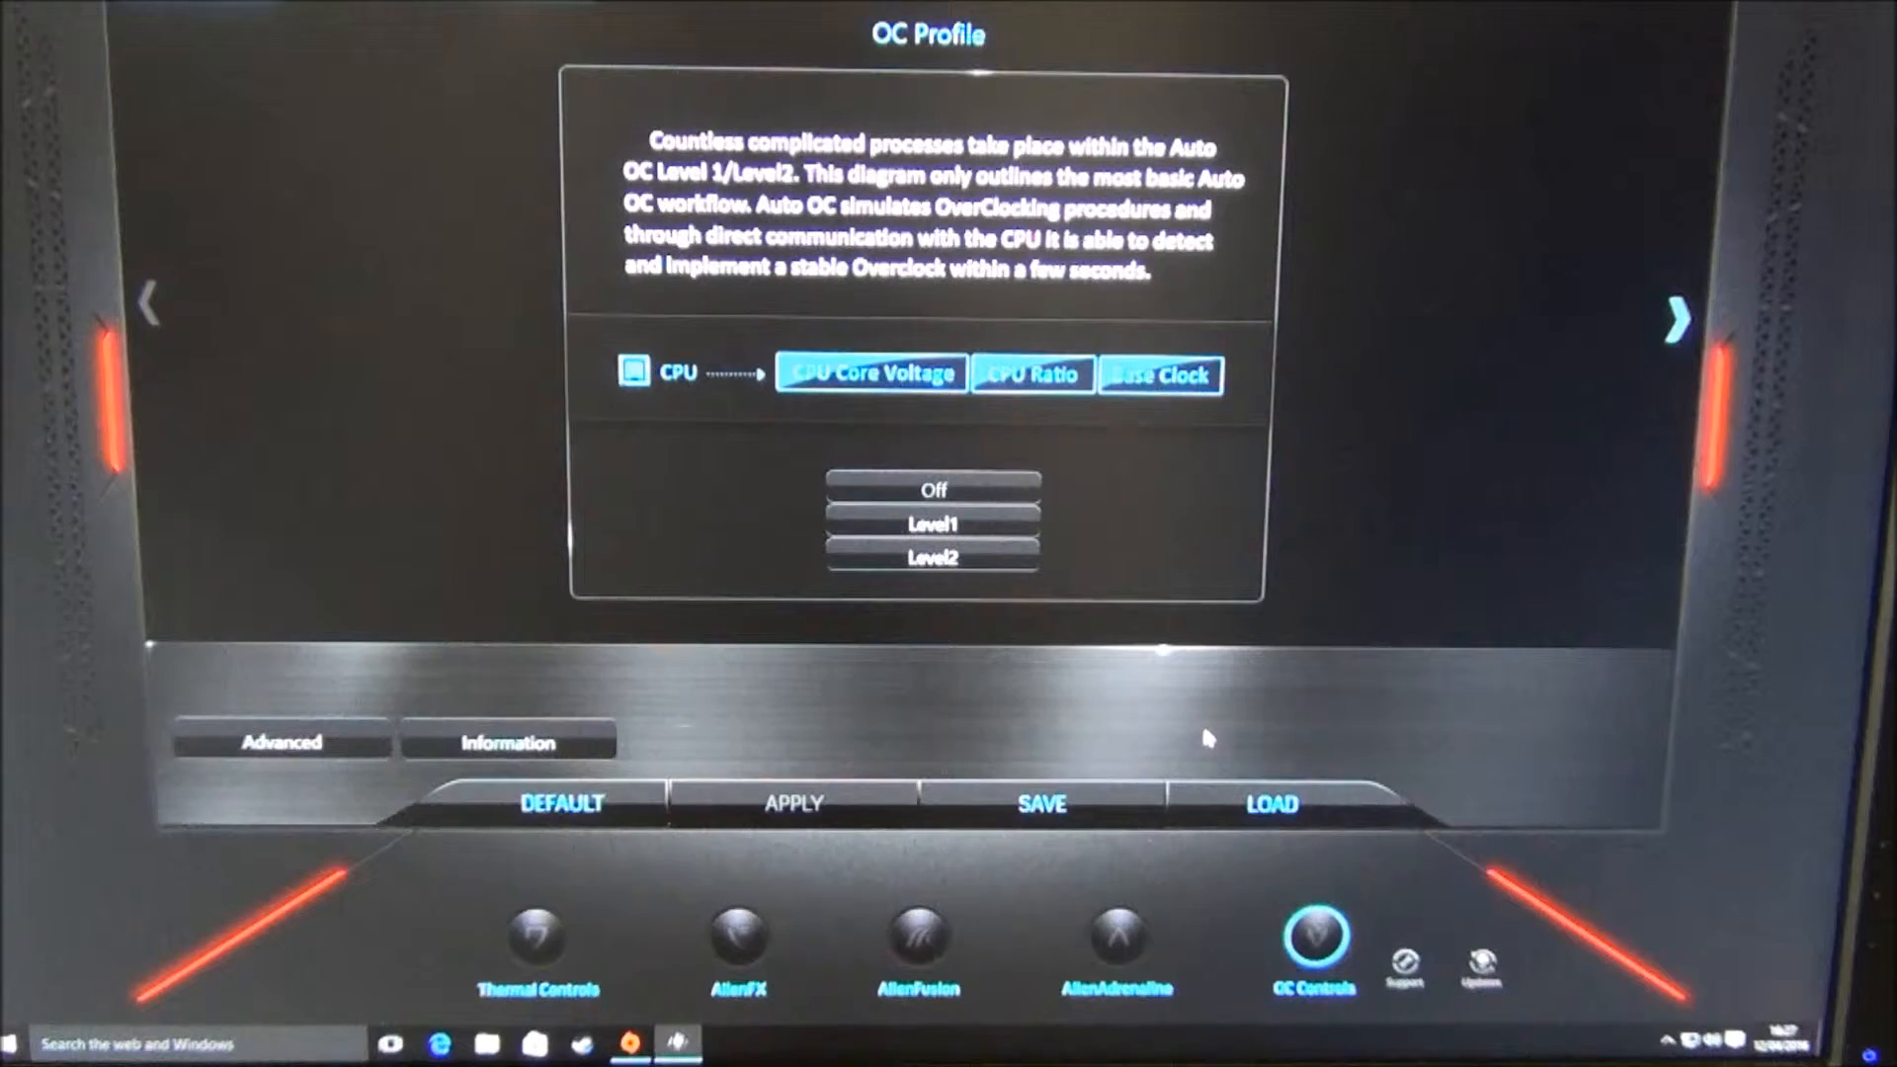
mouse_move(826, 291)
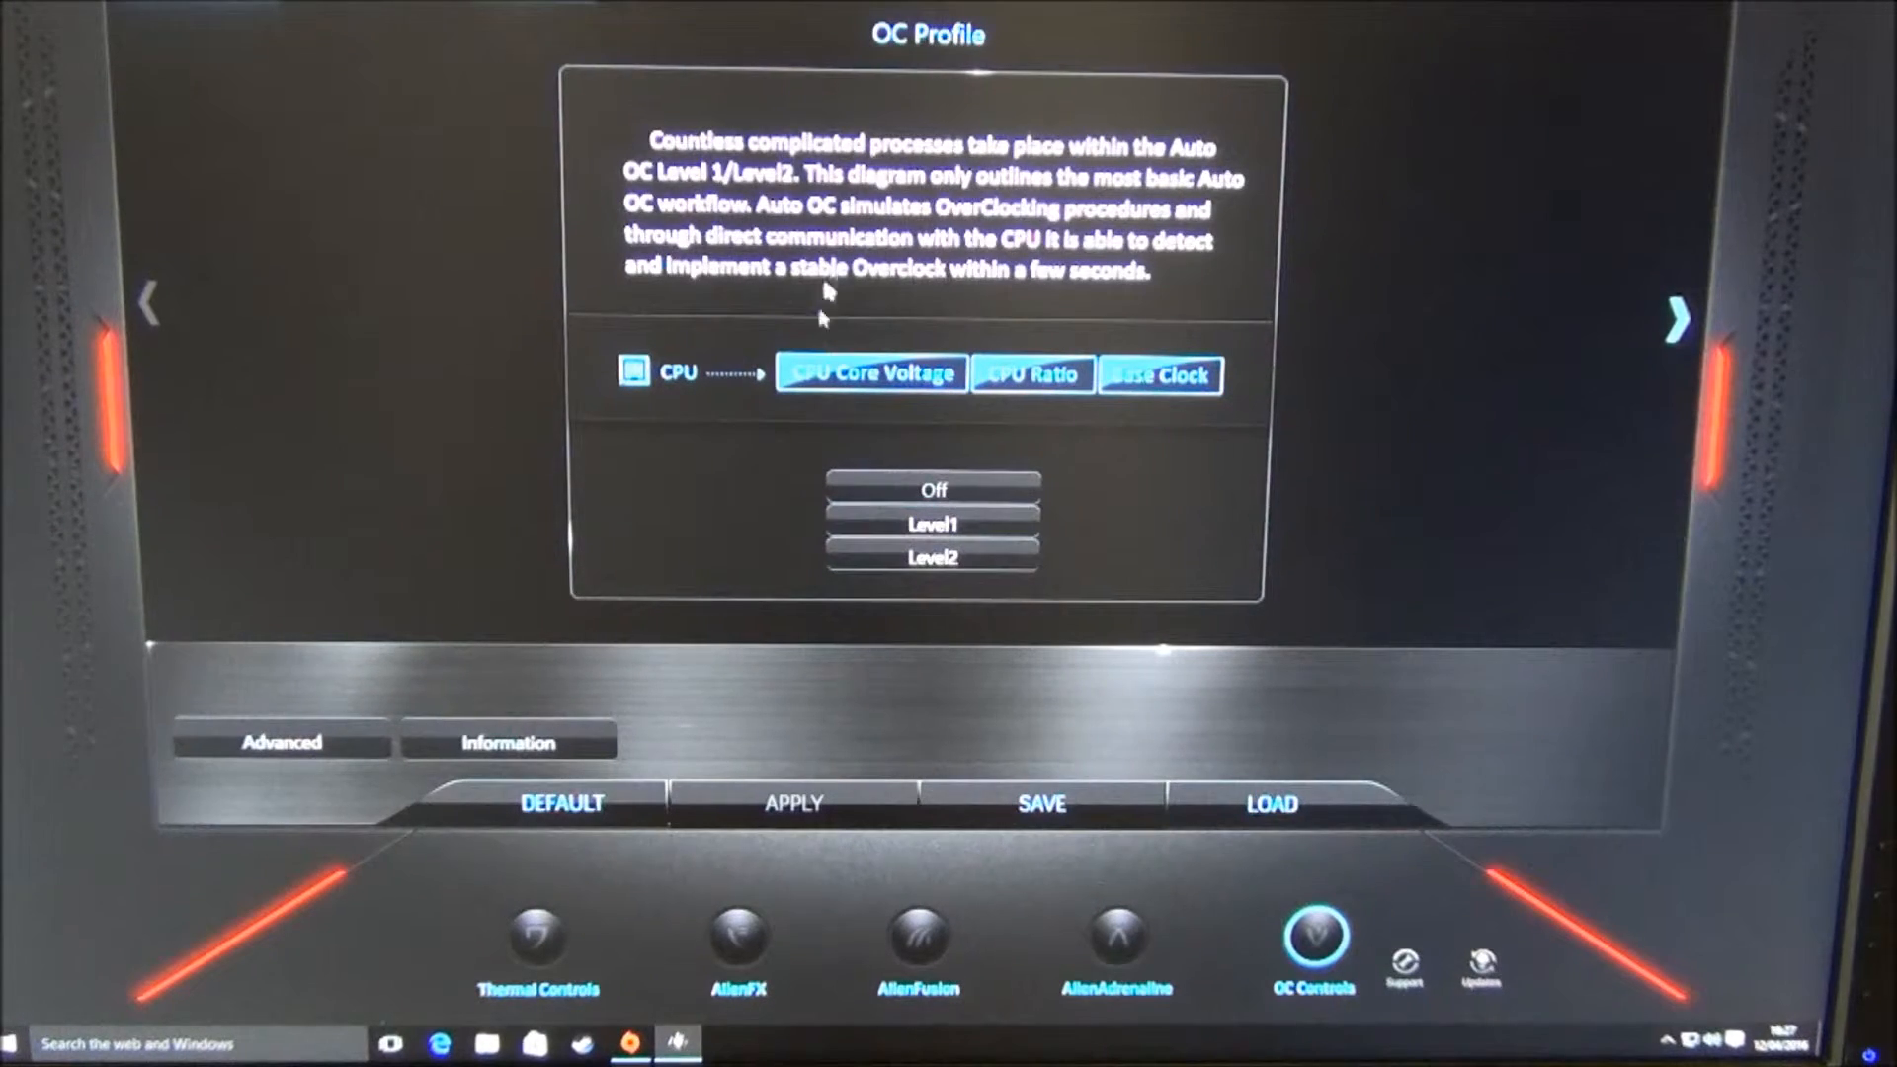
mouse_move(358, 83)
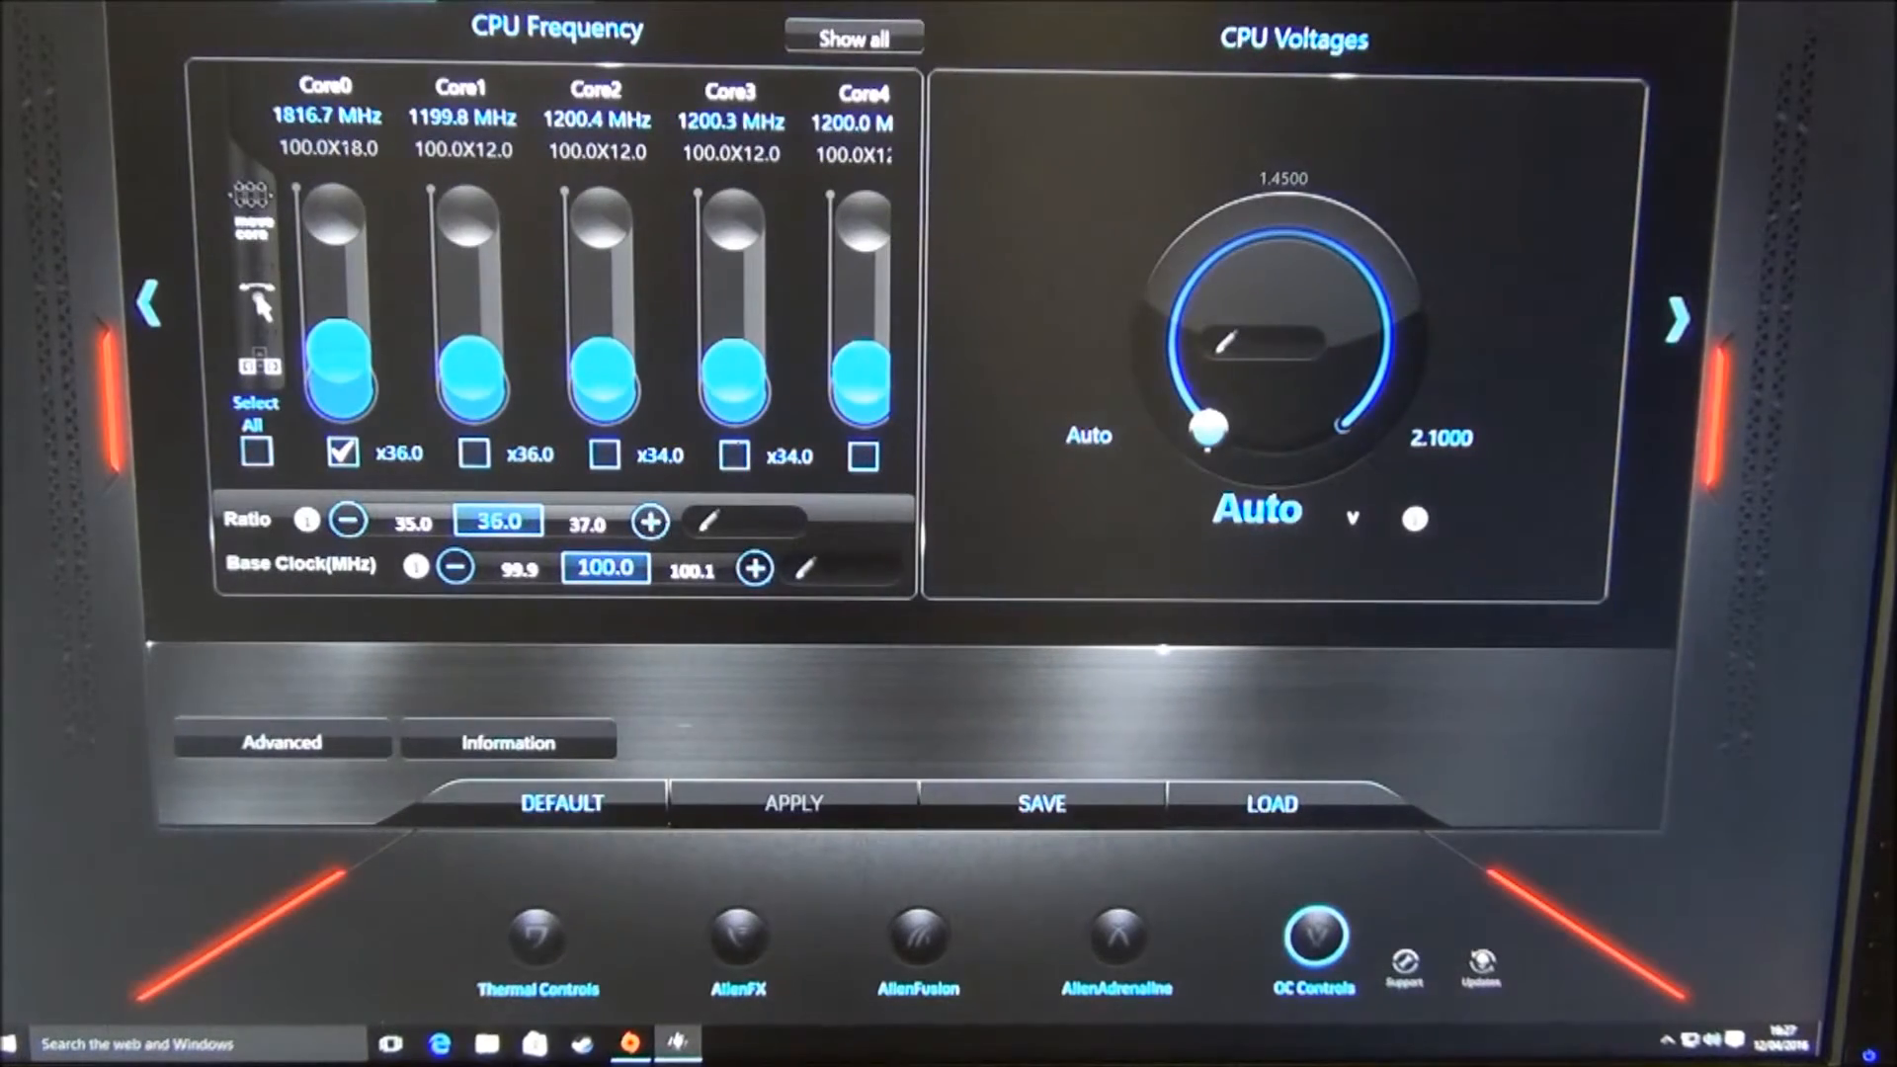
- Advance from the CPU frequency page to the DRAM frequency and memory voltage page
left_click(1678, 316)
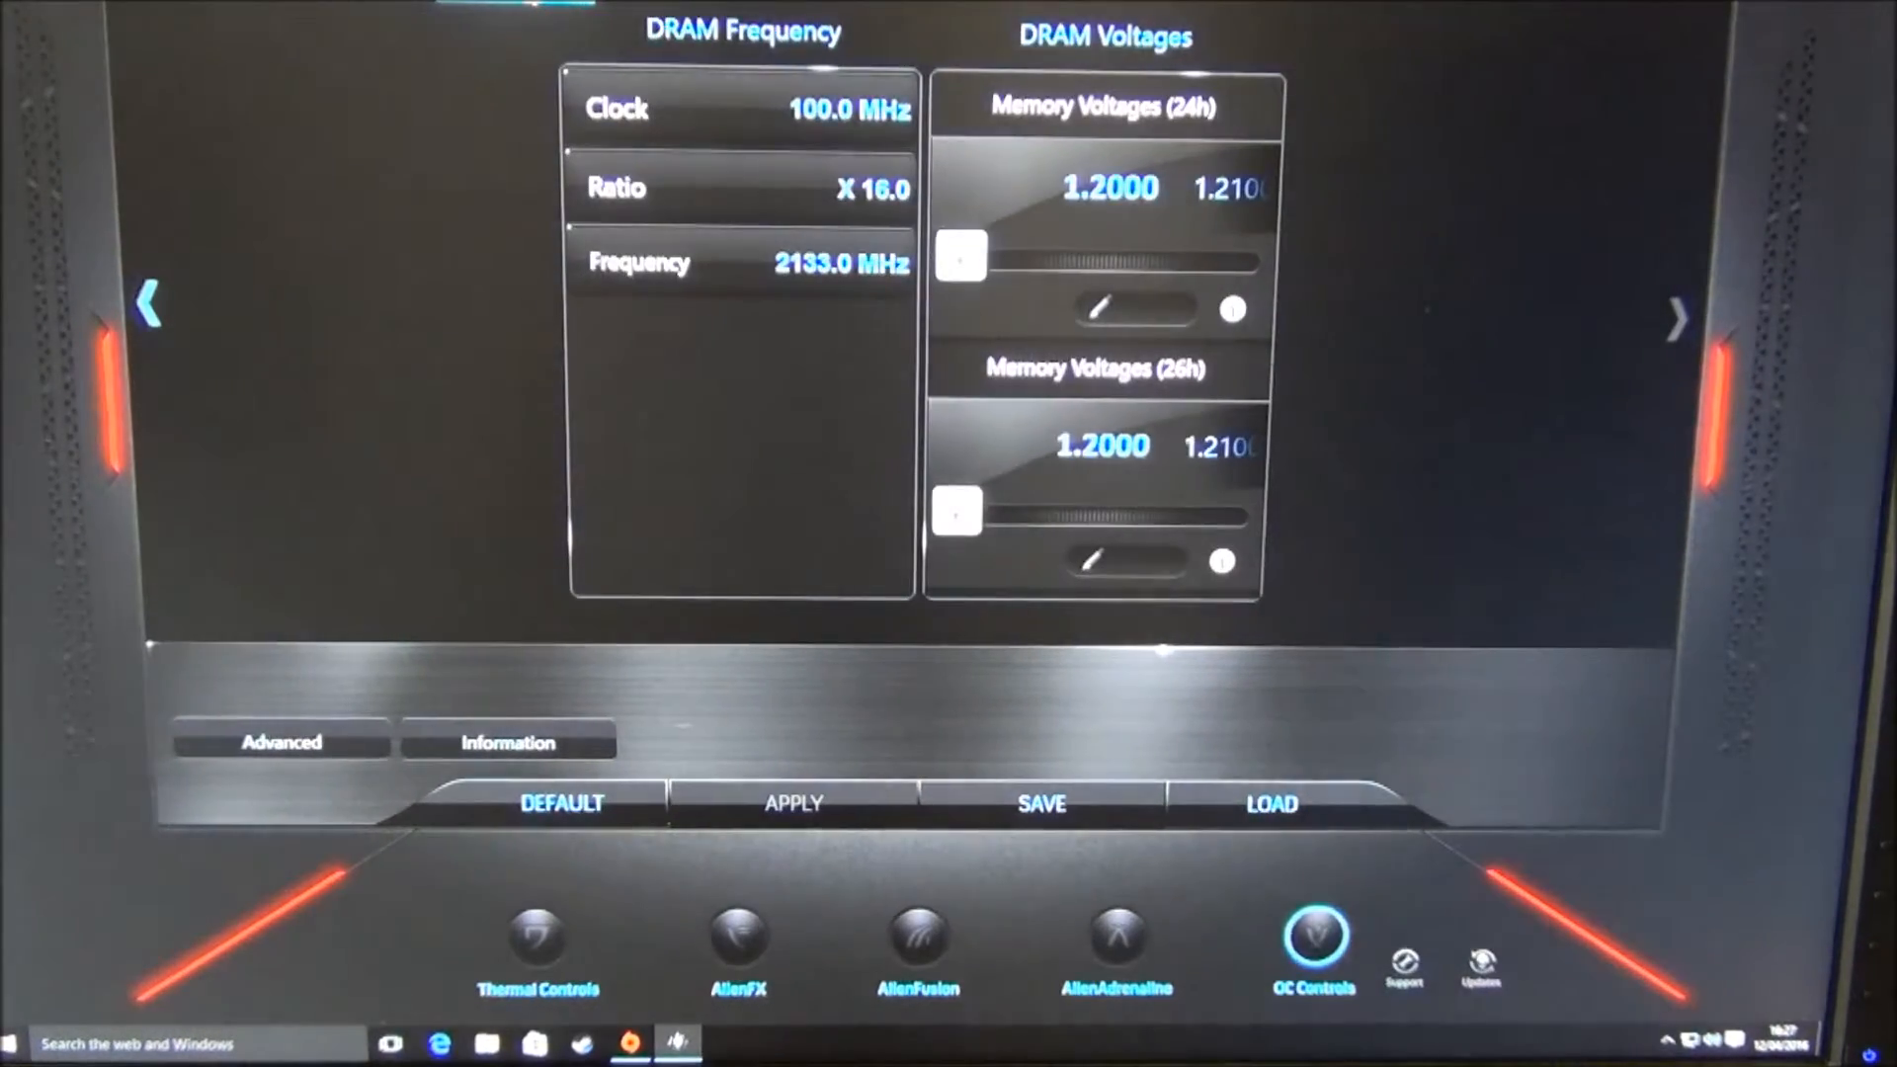